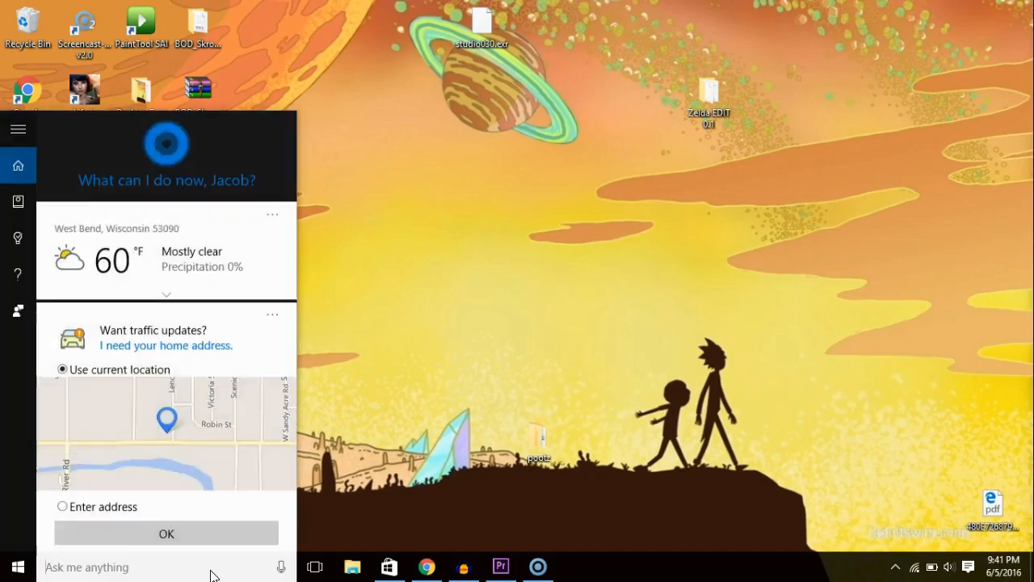
# - Search 'micros' in the Cortana box to launch Microsoft Paint
pyautogui.write('micros')
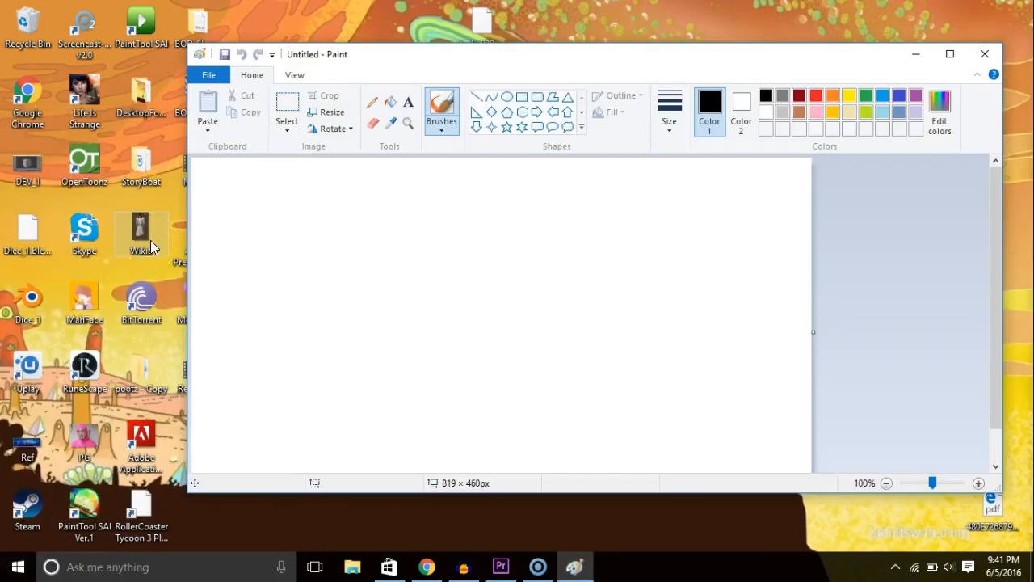
pyautogui.moveTo(392, 517)
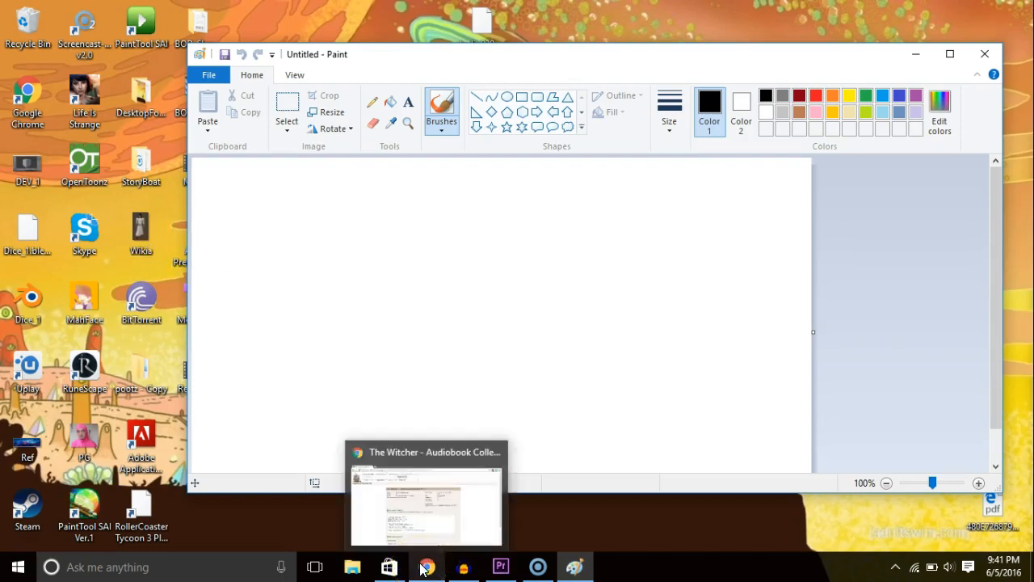
# - Bring Chrome to the front and start a new tab for the chicken mcnuggets search
pyautogui.click(425, 504)
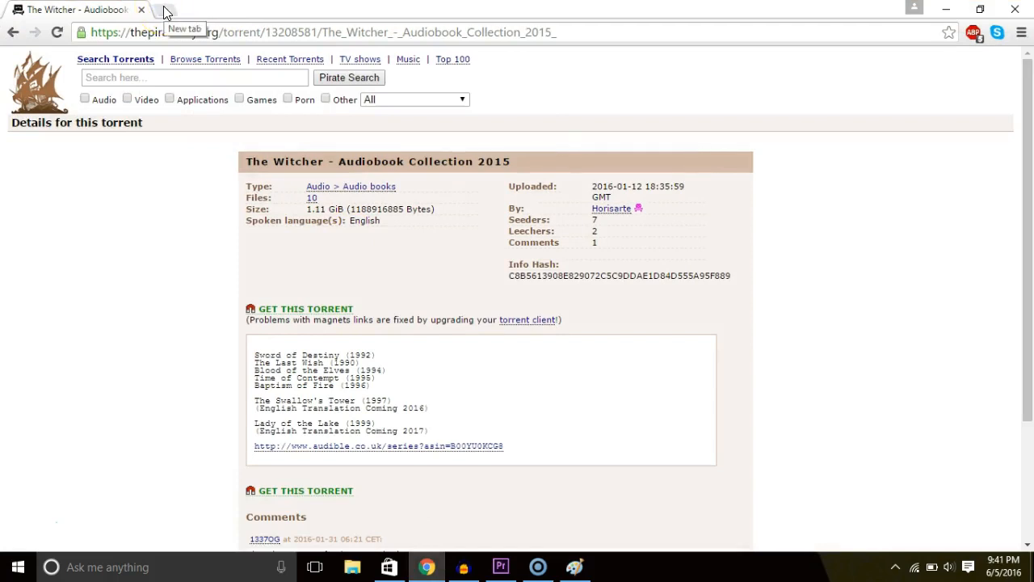
pyautogui.click(170, 10)
pyautogui.write('chicken mcnuggets')
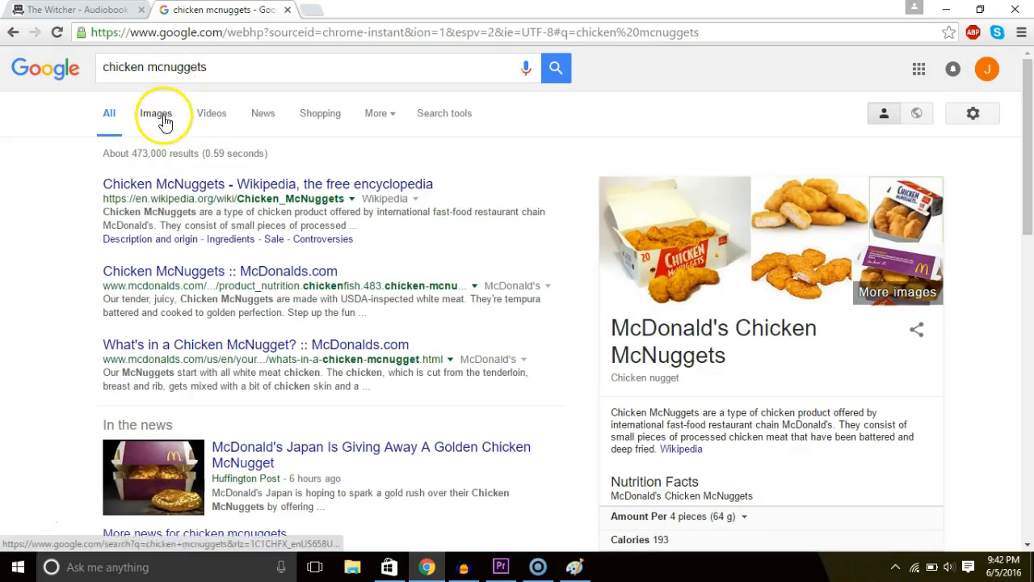
# - Browse Google Images results for chicken mcnuggets and preview the nugget character photos
pyautogui.click(155, 113)
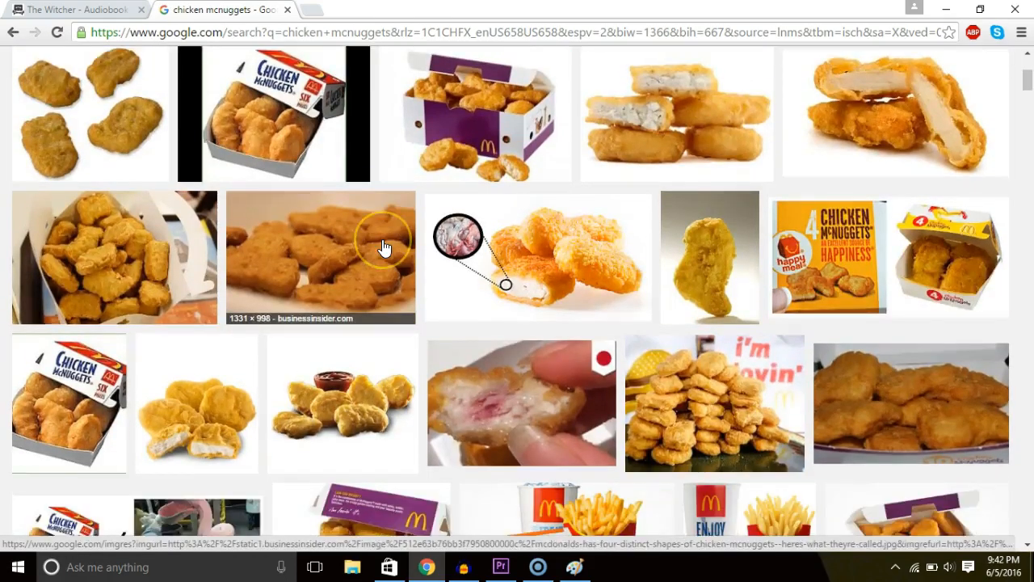
pyautogui.scroll(-3)
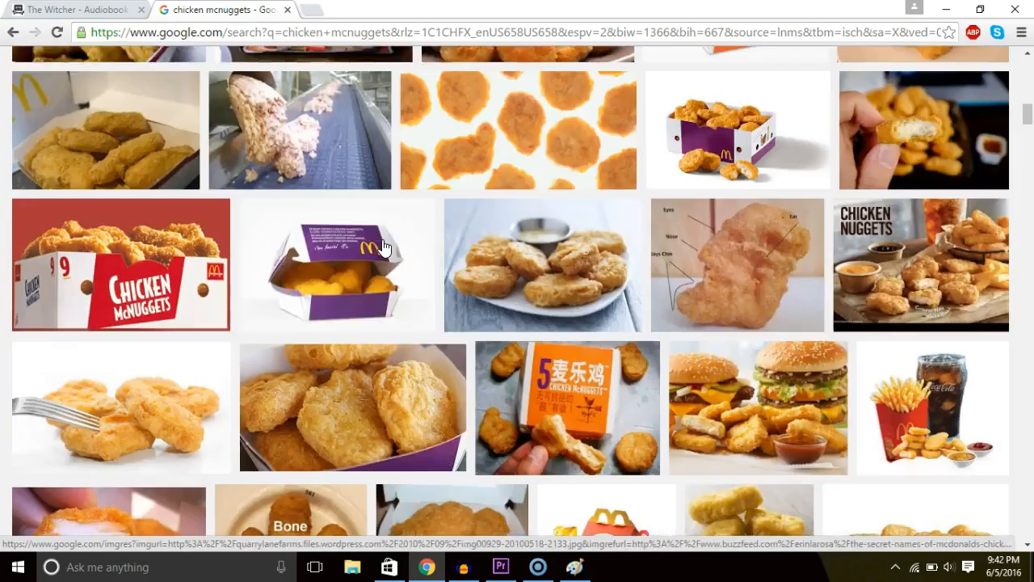
pyautogui.scroll(-3)
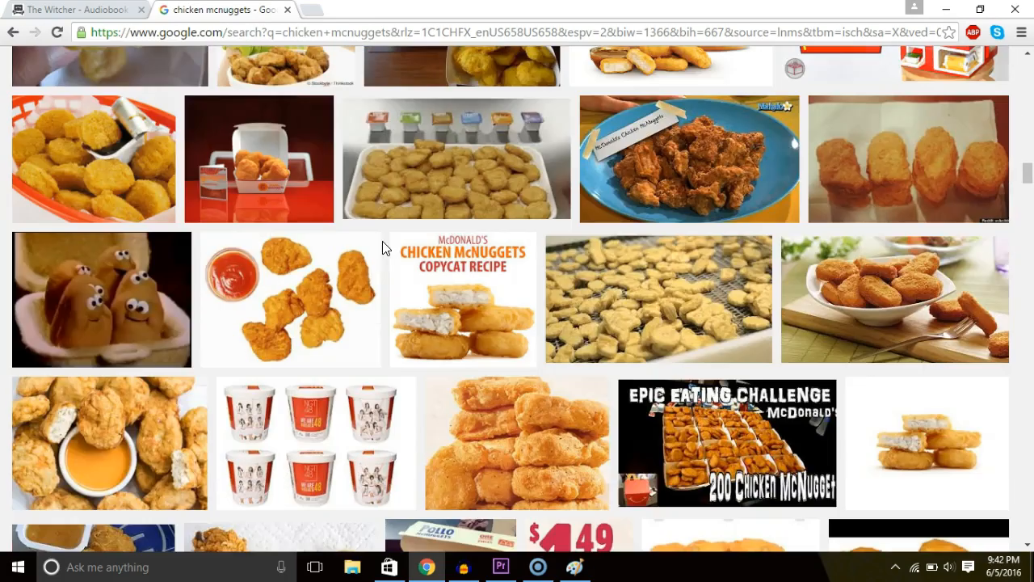
pyautogui.click(100, 299)
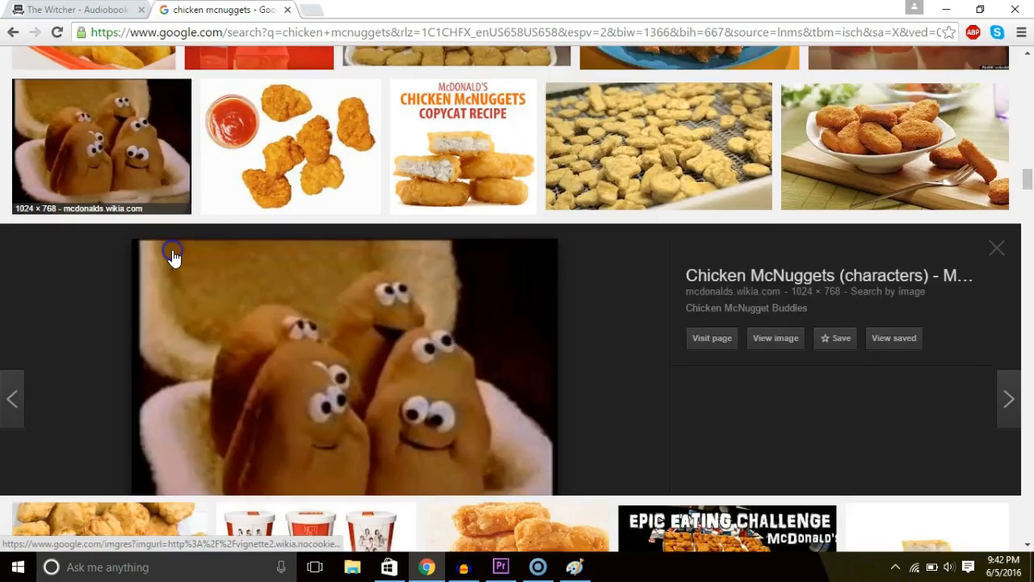
pyautogui.scroll(3)
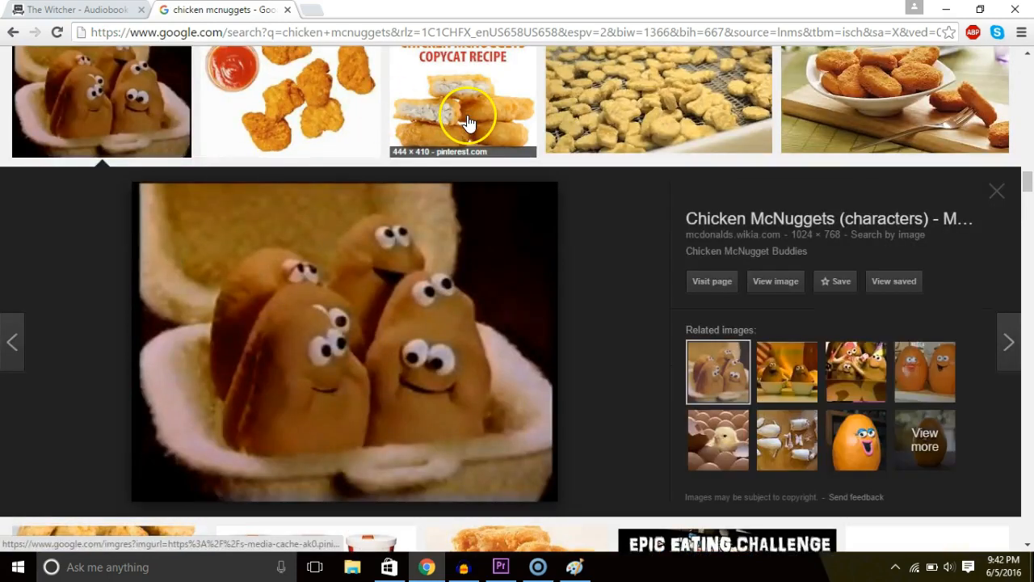
pyautogui.scroll(-3)
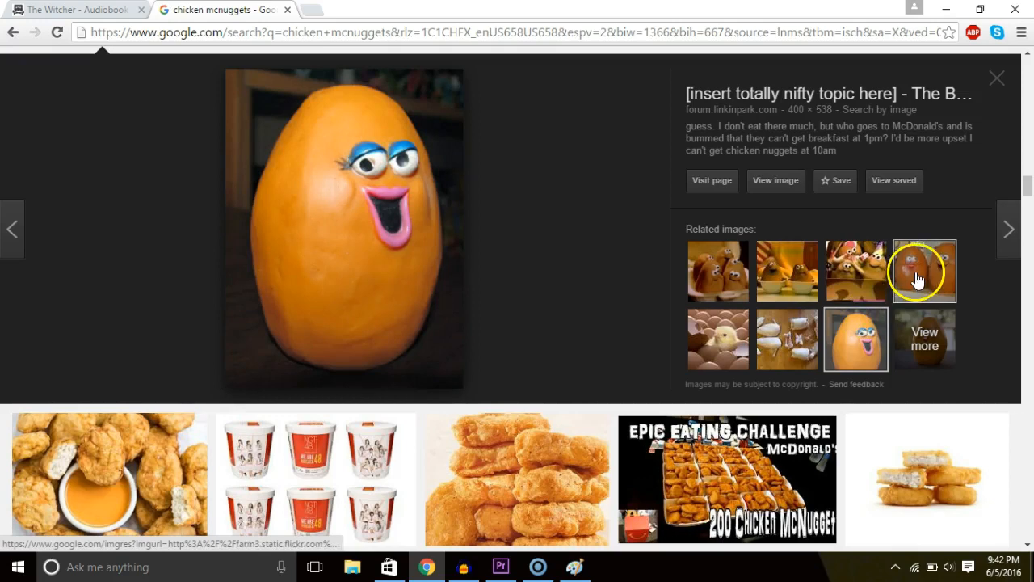
pyautogui.click(924, 269)
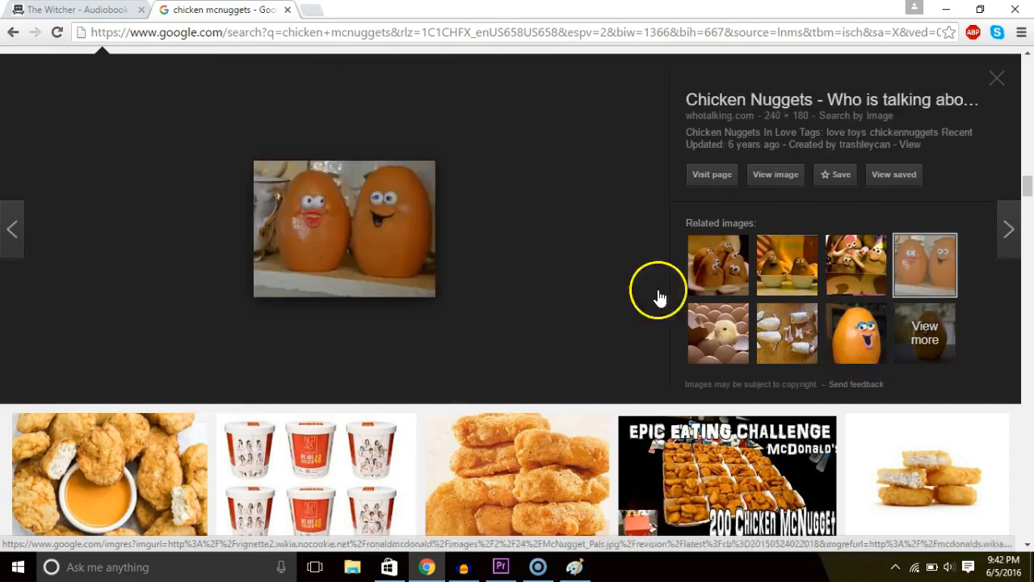
pyautogui.moveTo(595, 241)
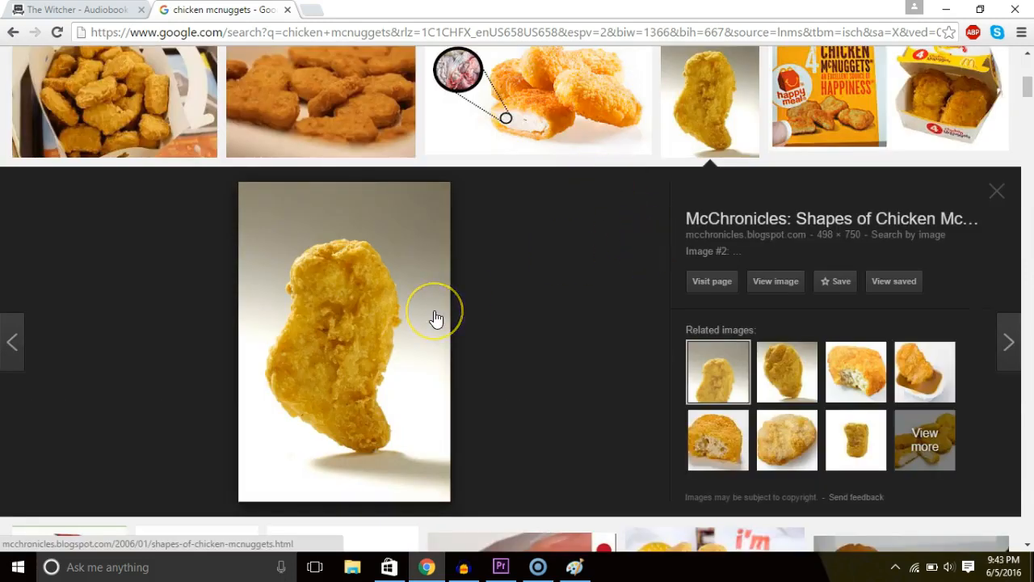
pyautogui.moveTo(437, 325)
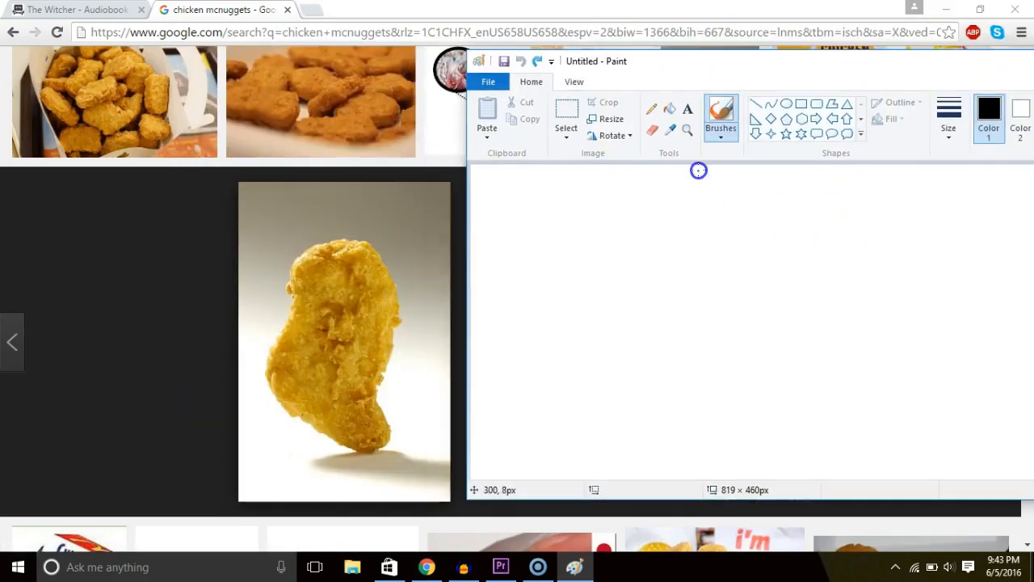
pyautogui.moveTo(679, 213)
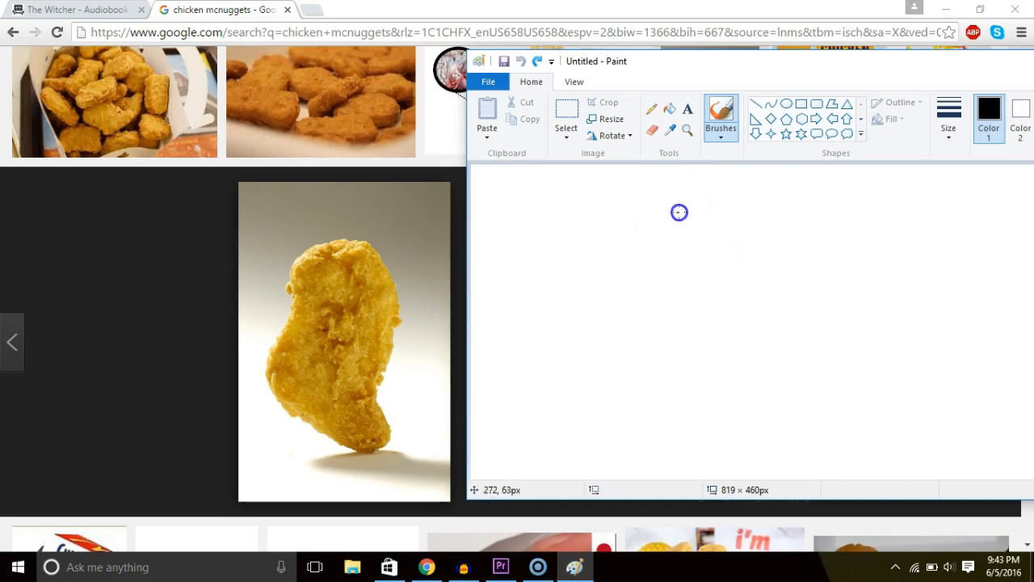
pyautogui.moveTo(653, 229)
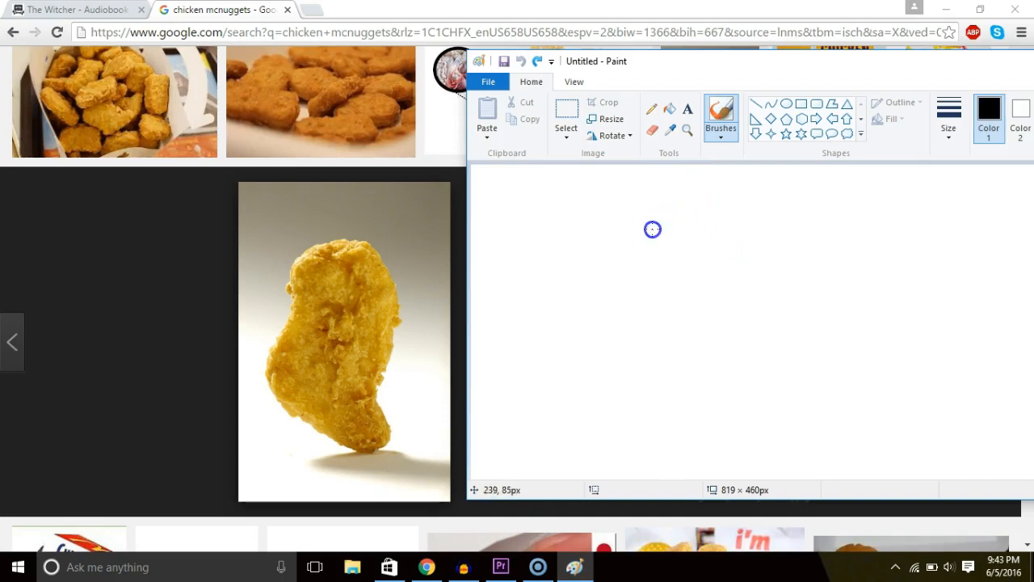
# - Trace a closed black nugget outline with the brush: top, right side, bottom, and left side
pyautogui.moveTo(653, 230); pyautogui.dragTo(691, 204)
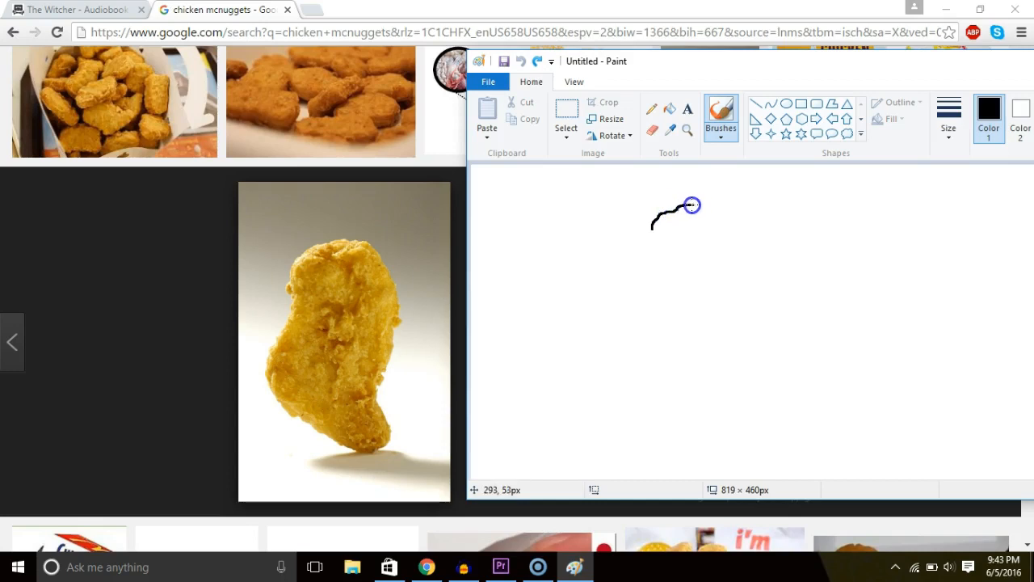
pyautogui.moveTo(692, 204); pyautogui.dragTo(734, 246)
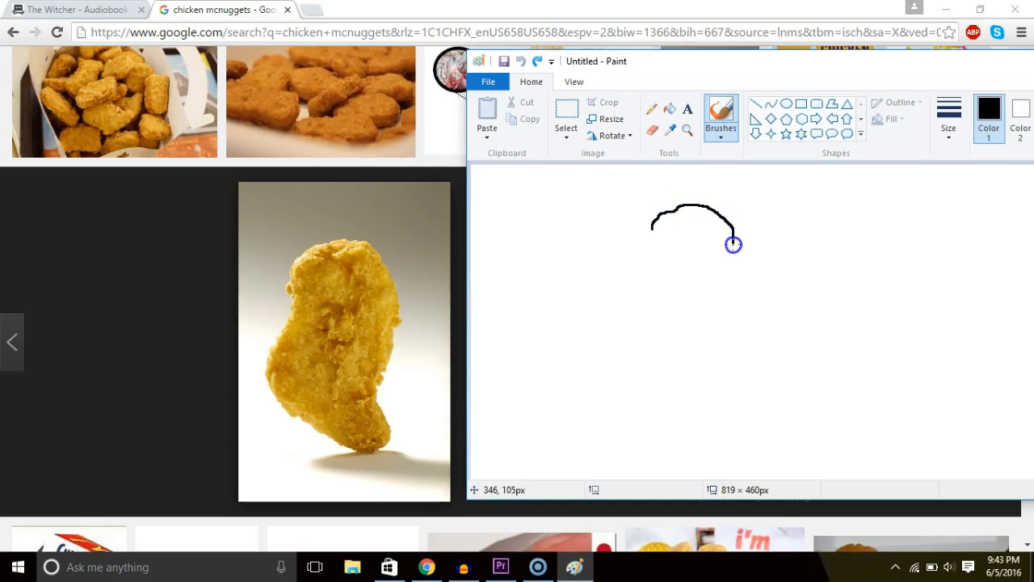
pyautogui.moveTo(733, 246); pyautogui.dragTo(715, 440)
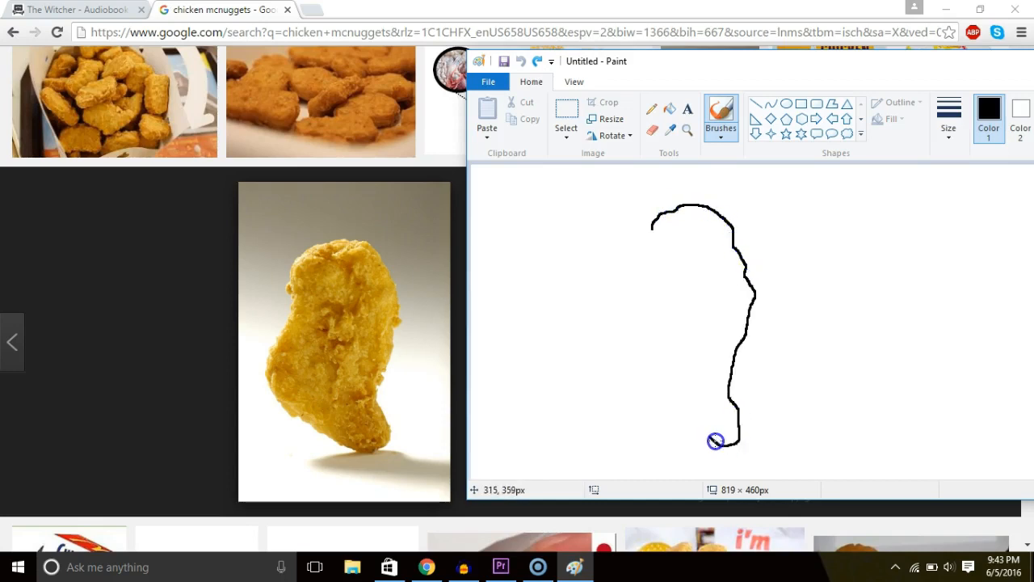
pyautogui.moveTo(715, 440); pyautogui.dragTo(634, 382)
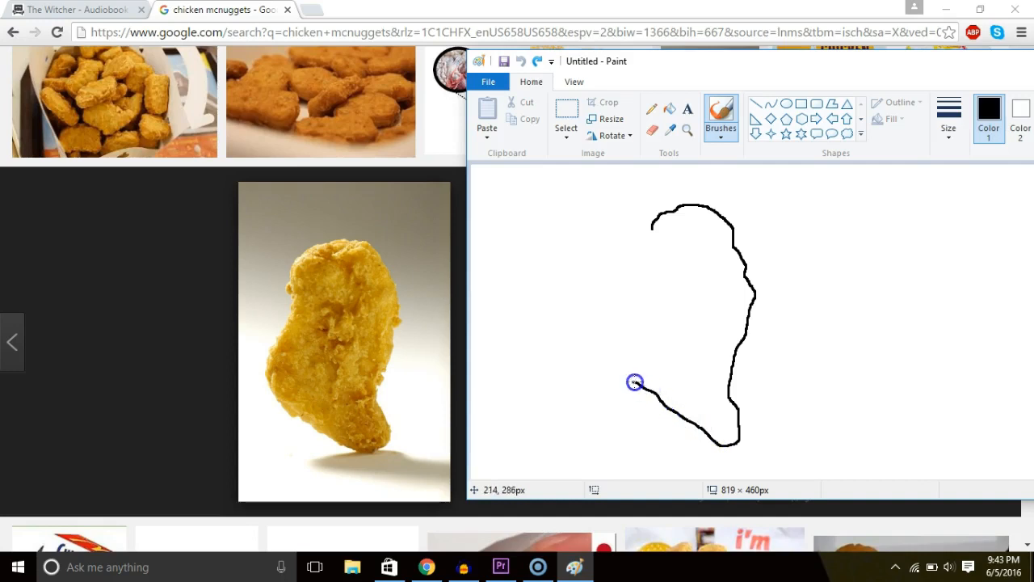
pyautogui.moveTo(634, 383); pyautogui.dragTo(655, 288)
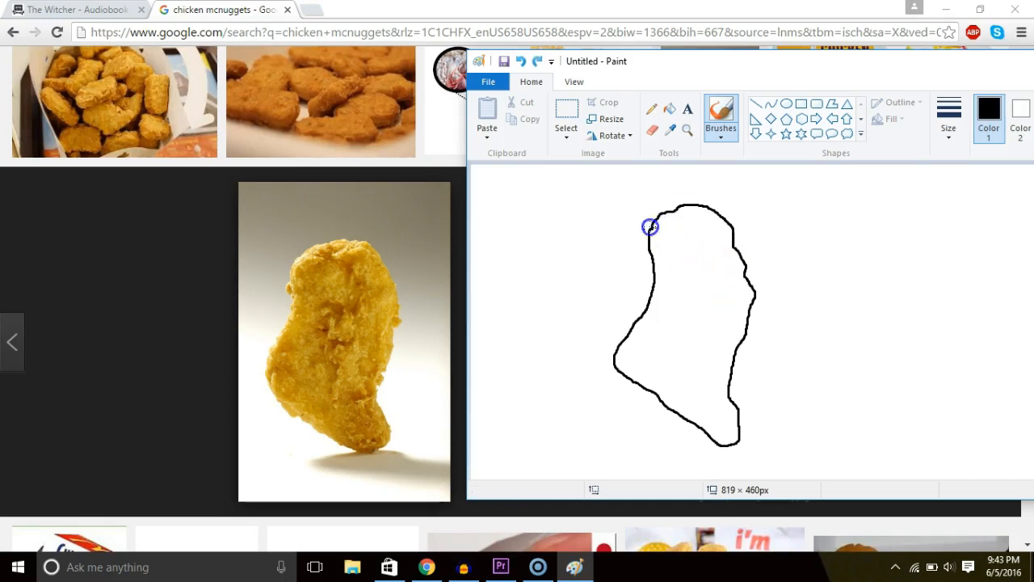
pyautogui.moveTo(647, 236)
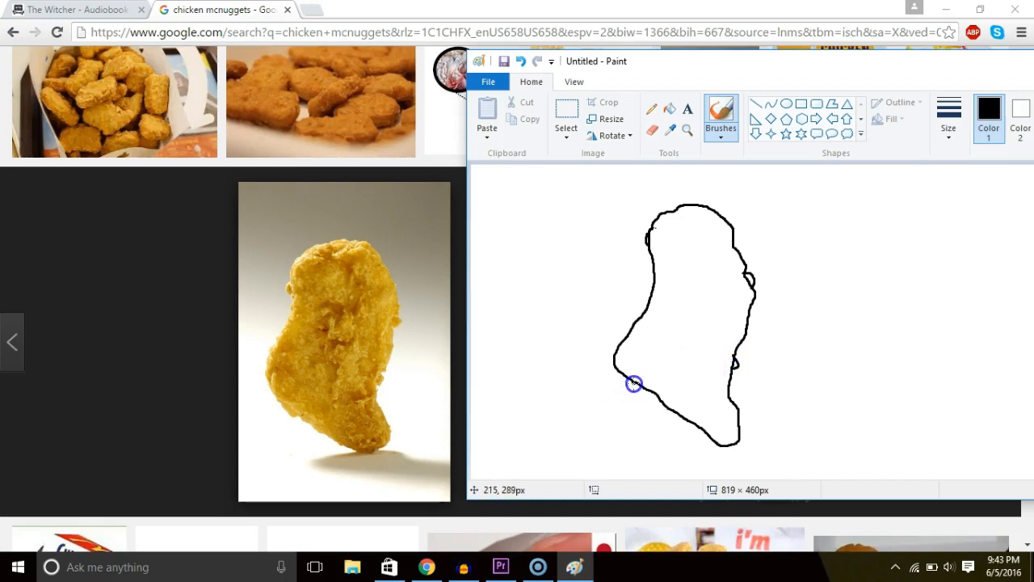
pyautogui.moveTo(650, 392)
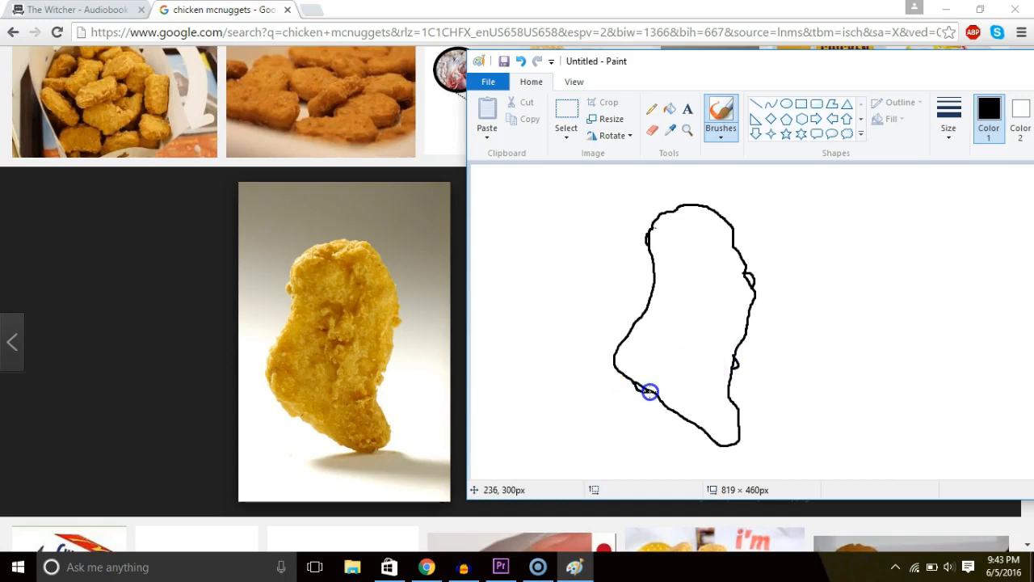
pyautogui.moveTo(674, 254)
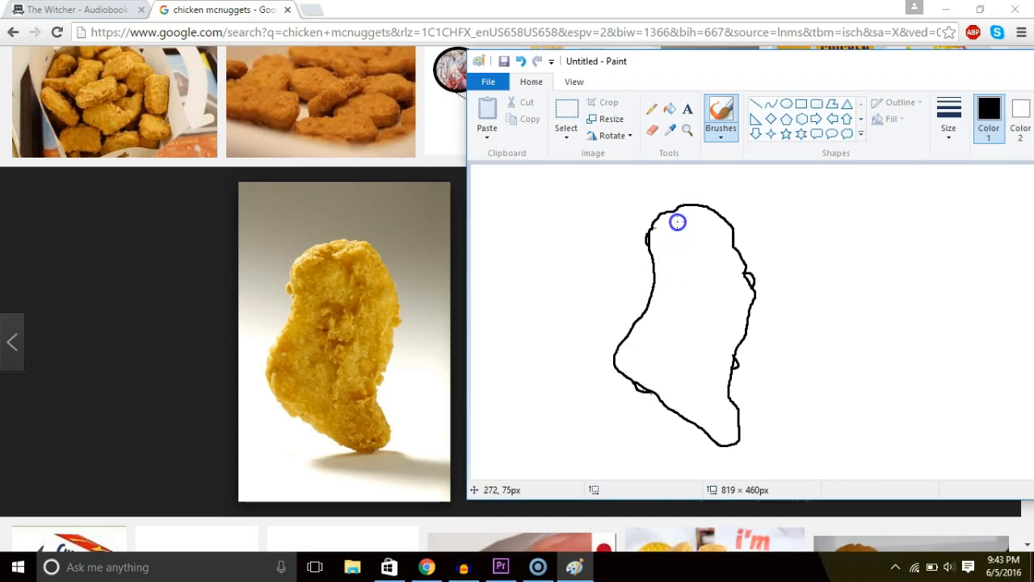
pyautogui.moveTo(664, 343)
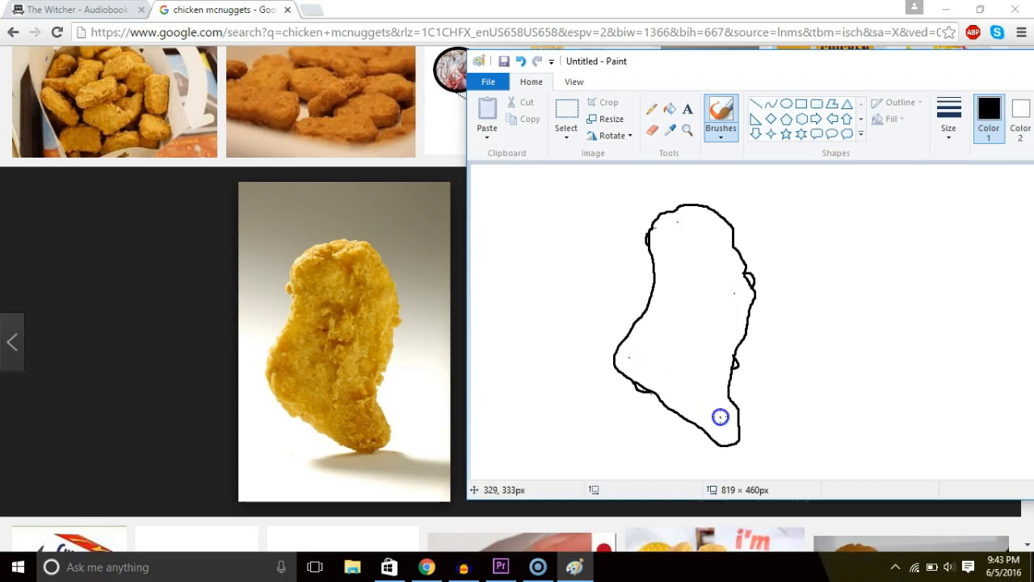
pyautogui.moveTo(698, 271)
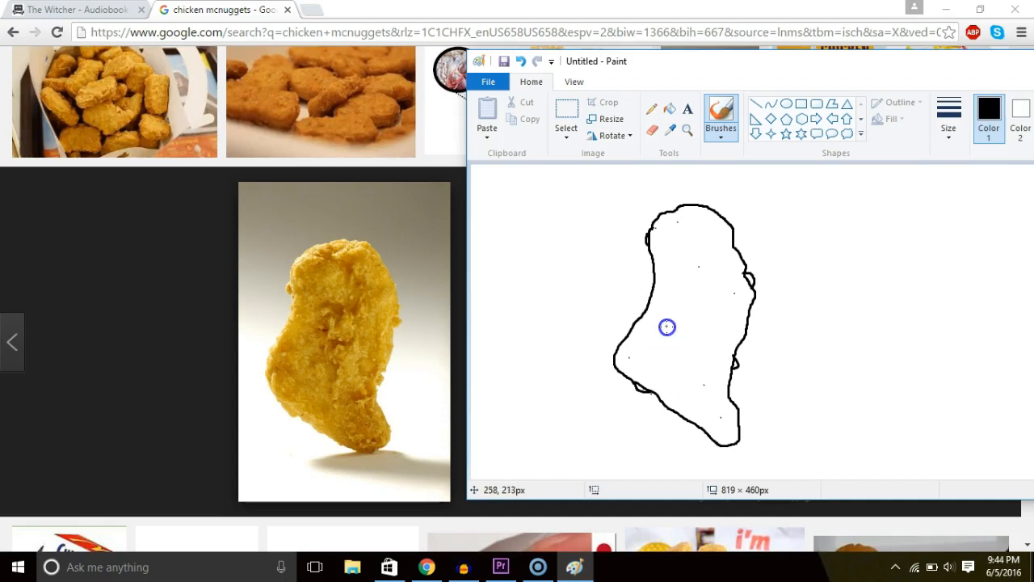
pyautogui.moveTo(866, 236)
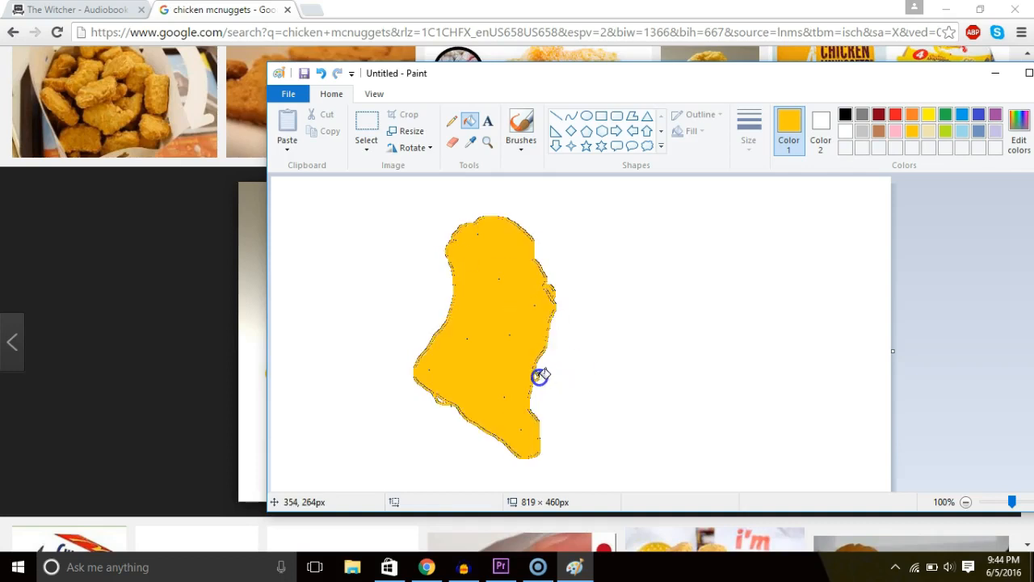
pyautogui.moveTo(542, 382)
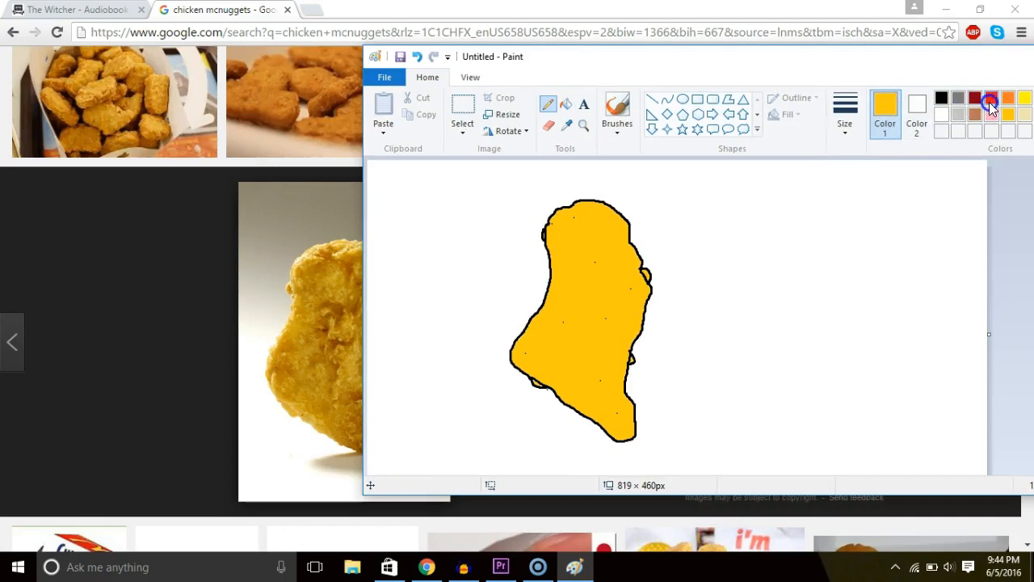
# - Switch the brush colour to red for the 'Mc' and 'Nug' lettering
pyautogui.click(990, 99)
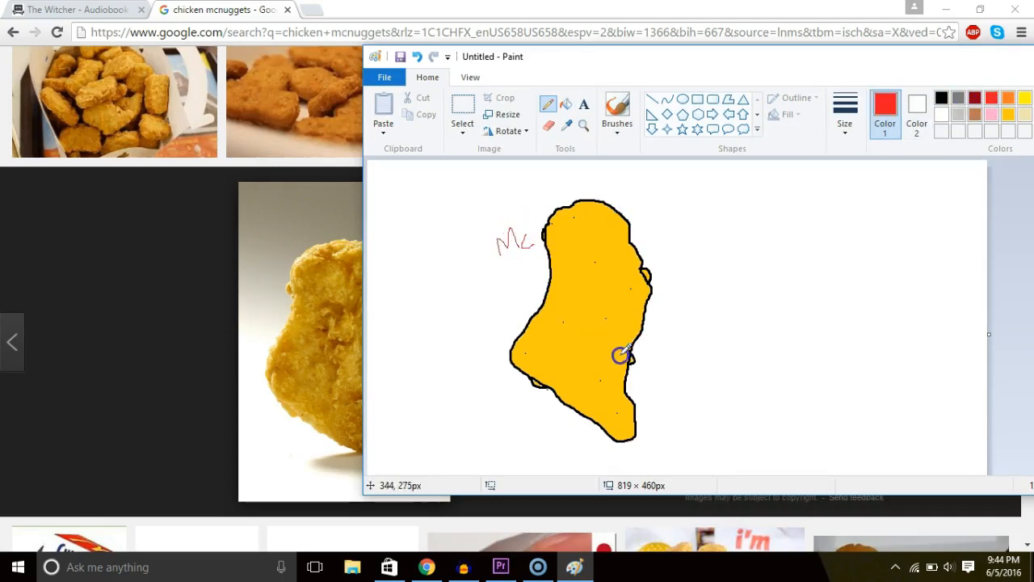
pyautogui.moveTo(659, 381)
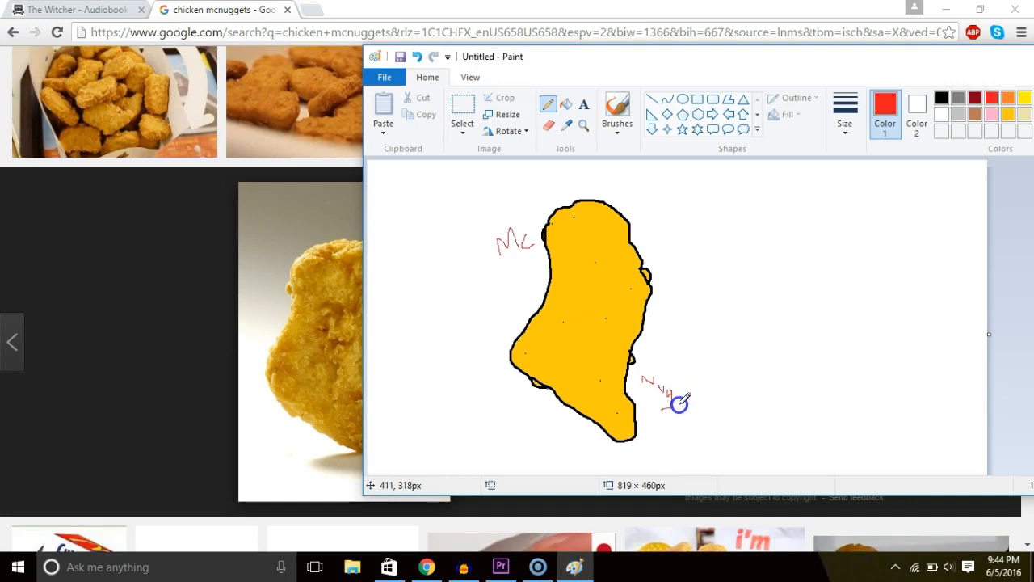
pyautogui.moveTo(726, 385)
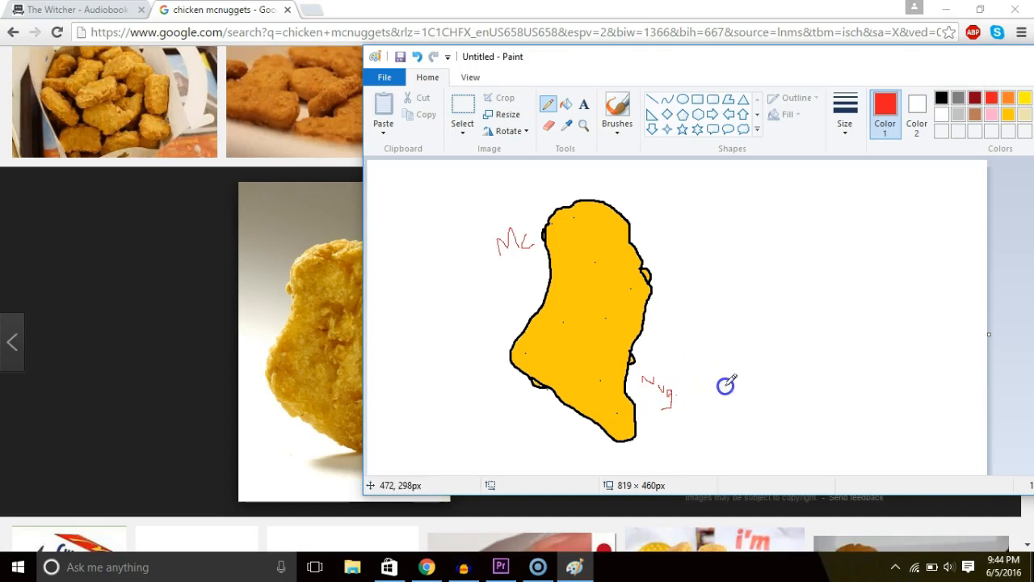
pyautogui.moveTo(724, 371)
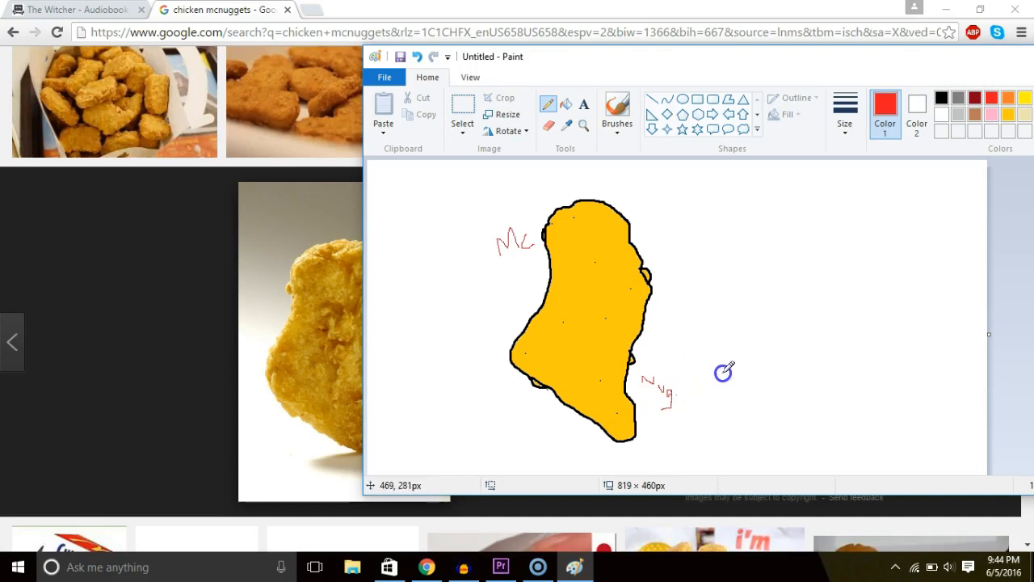